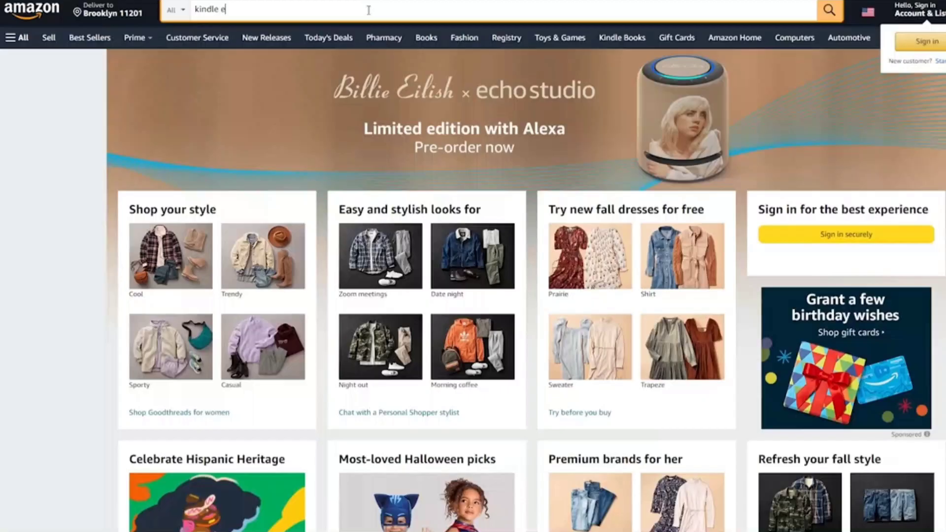
# - Search Amazon for 'books' and scroll through the Kindle ebook results grid
pyautogui.write('books')
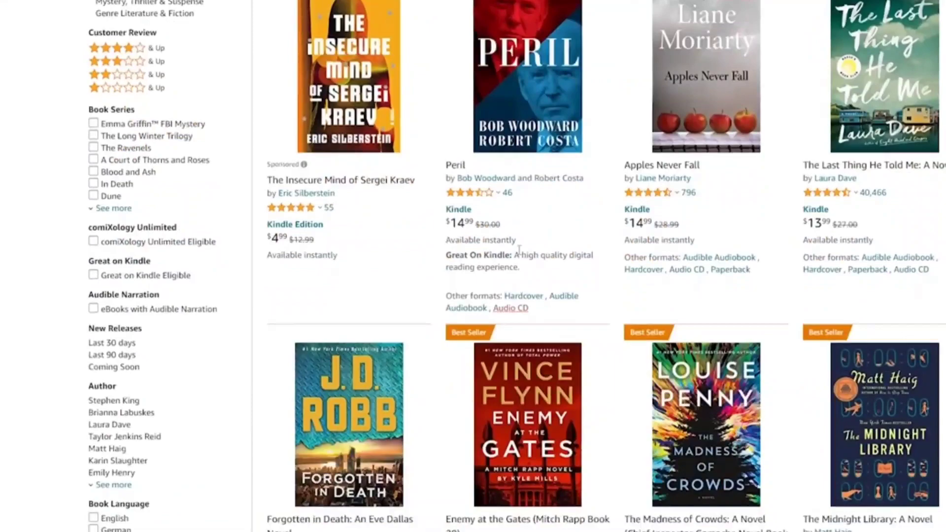
pyautogui.scroll(-3)
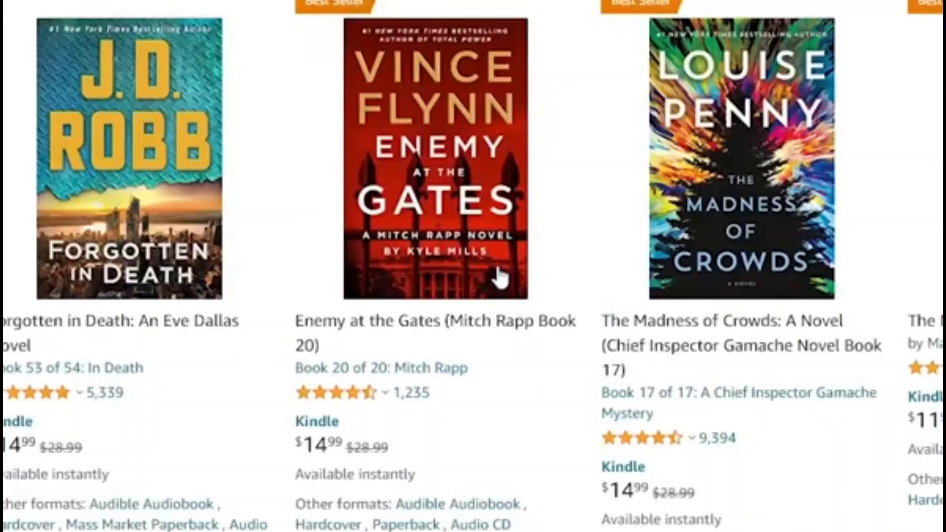
pyautogui.scroll(3)
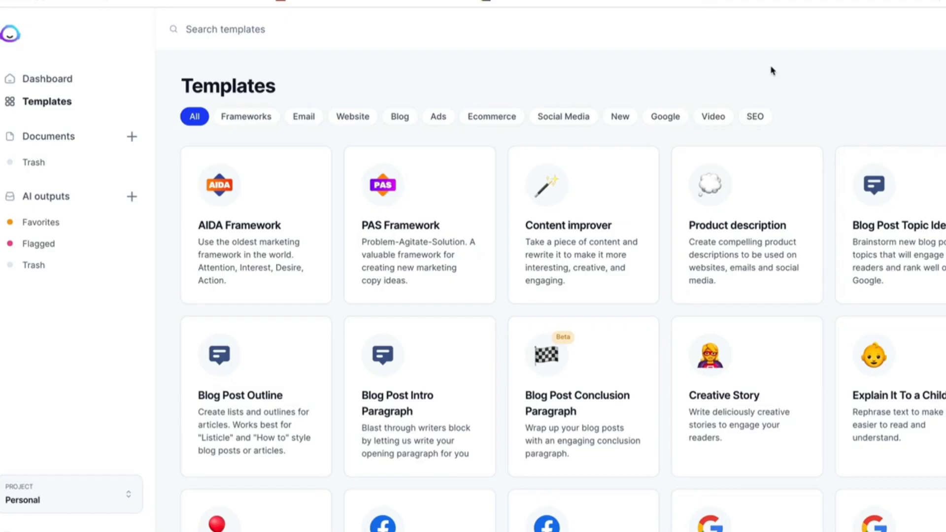
# - Scroll through Jasper's template cards before viewing the 10,000 free words offer page
pyautogui.scroll(-3)
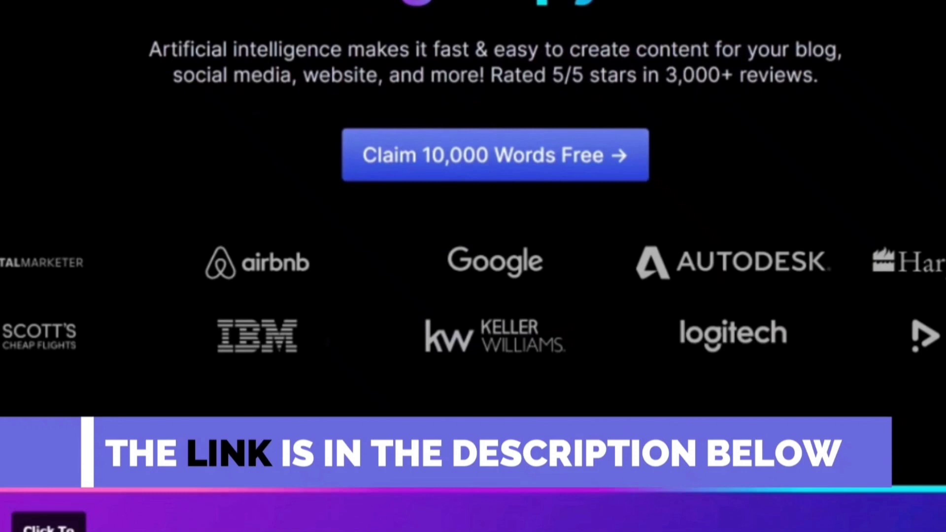
# - Create a blank Jasper document and begin the brief with 'write an art'
pyautogui.click(494, 154)
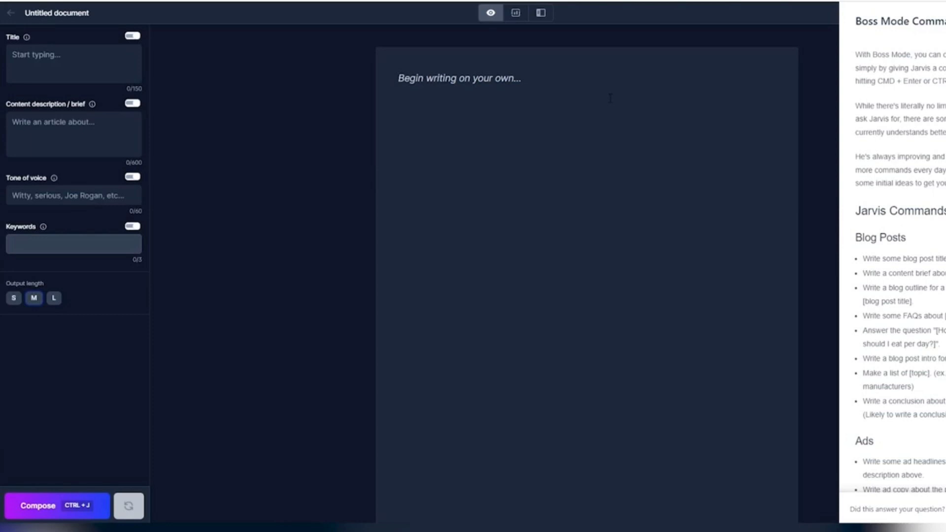
pyautogui.write('write an art')
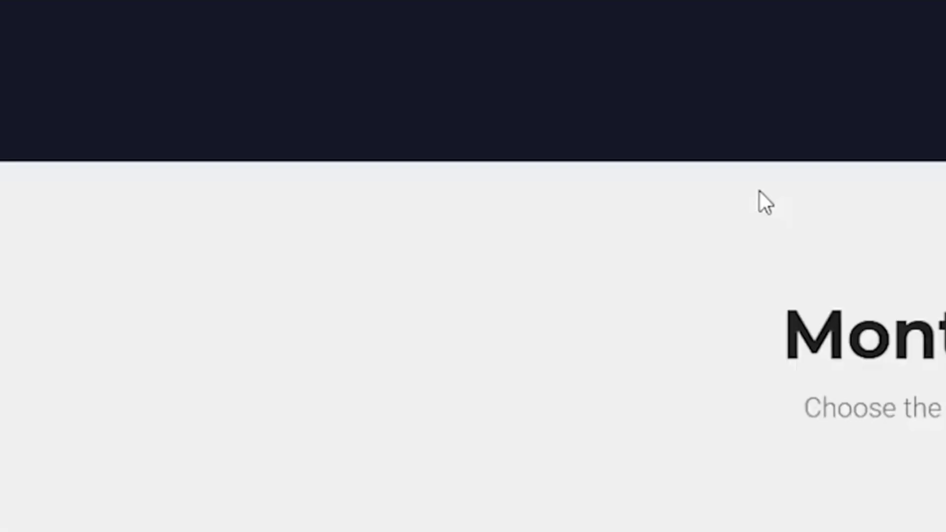
# - Scroll the Designrr pricing page to the Standard, Pro and Premium monthly plans
pyautogui.scroll(3)
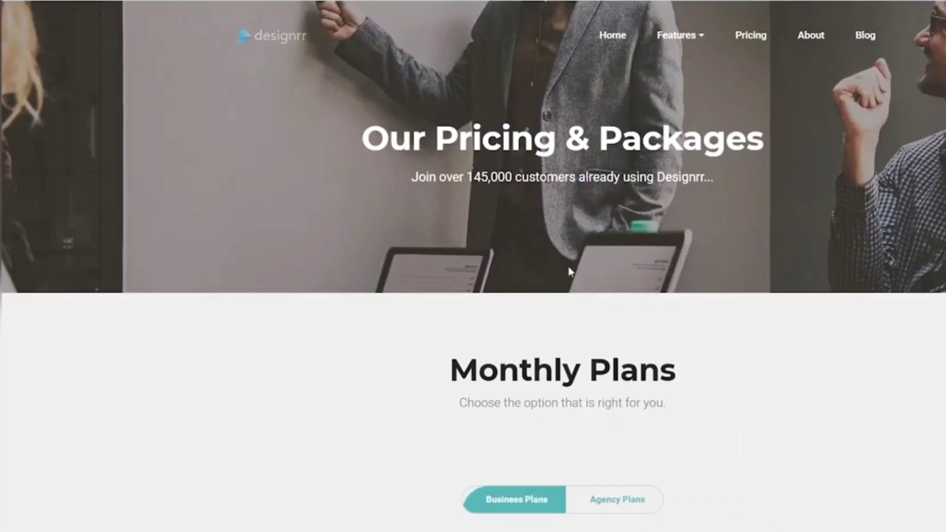
pyautogui.scroll(-3)
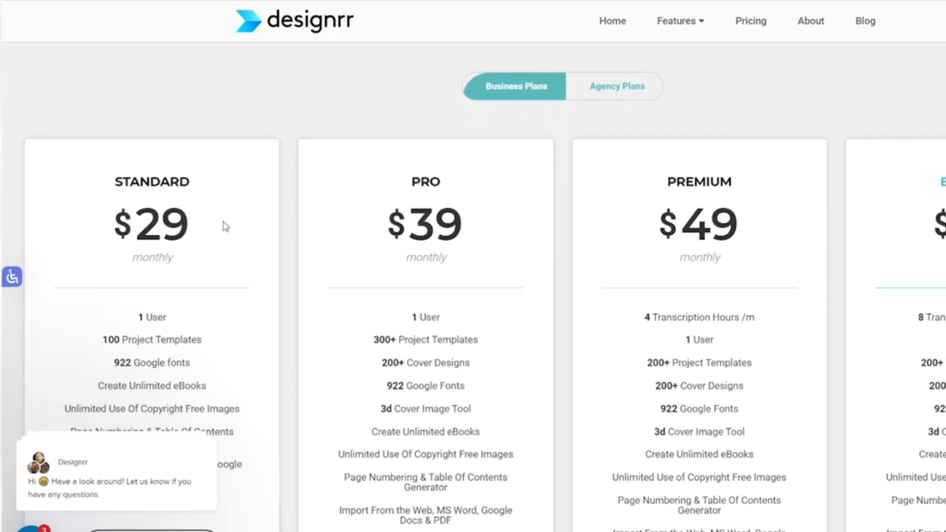
pyautogui.scroll(-3)
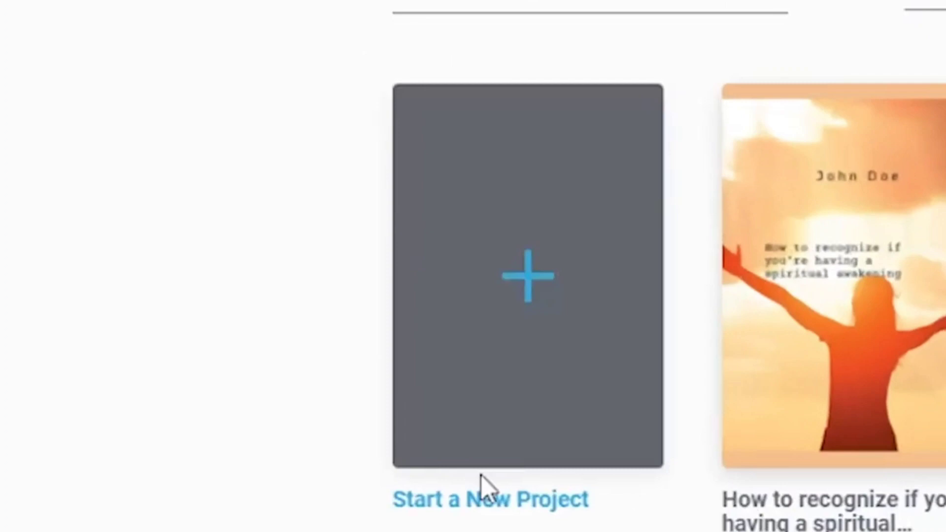
# - Start a new Designrr project using the Import from Google DOC option
pyautogui.click(527, 276)
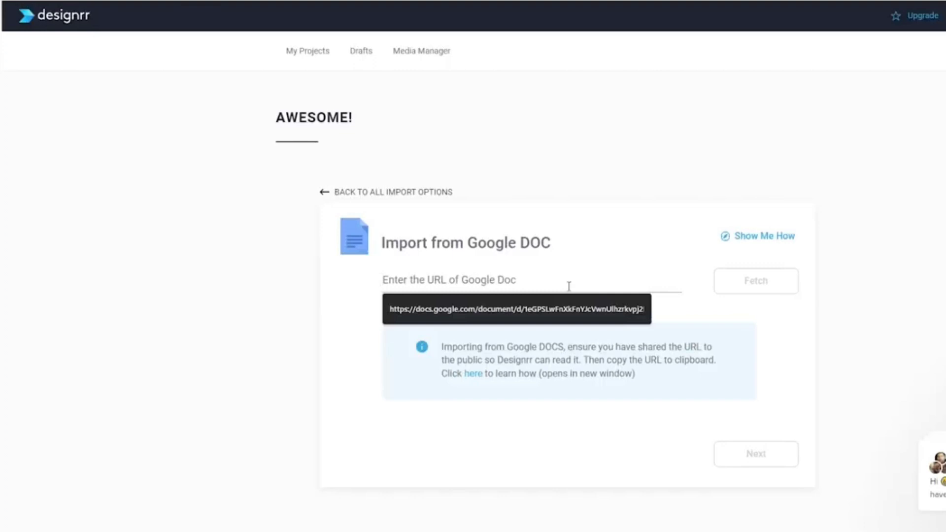
# - Import the Google Doc link and apply the Energy Healing 1-04 template
pyautogui.click(755, 280)
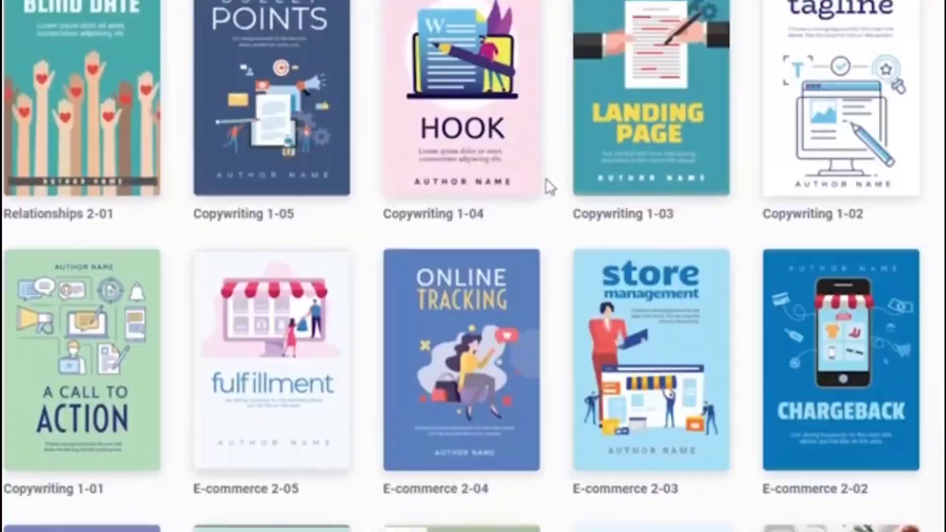
pyautogui.scroll(3)
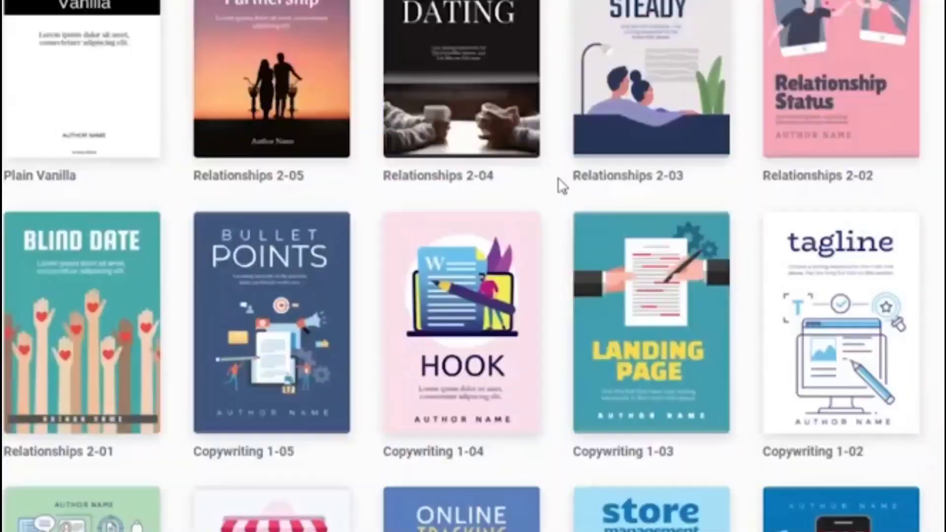
pyautogui.scroll(3)
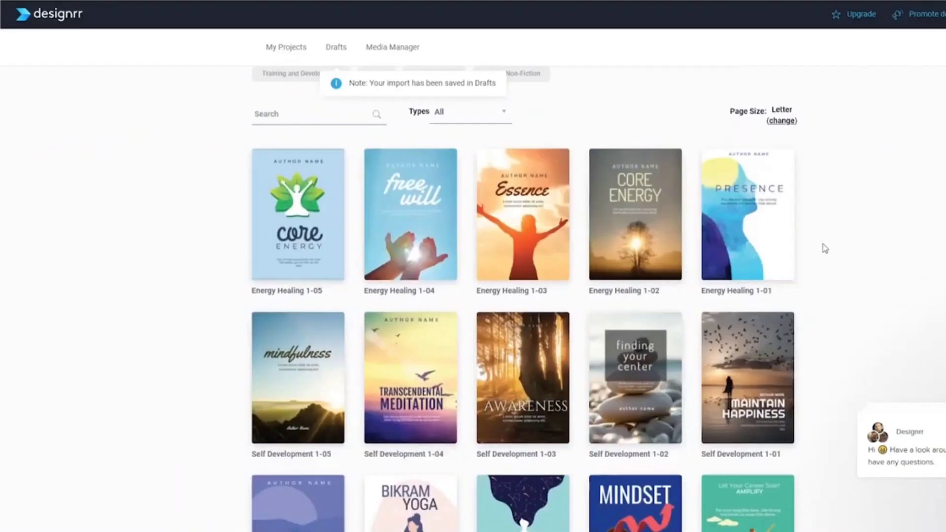
pyautogui.moveTo(409, 214)
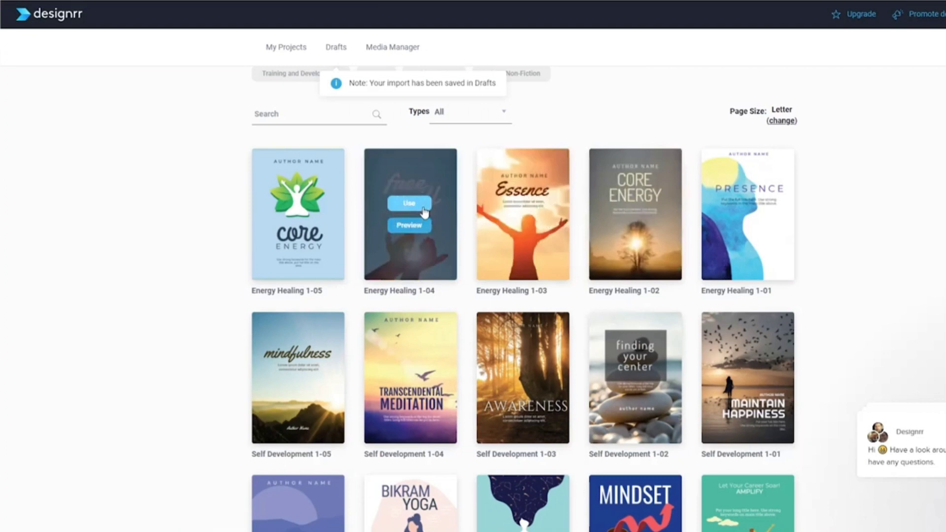
pyautogui.click(408, 203)
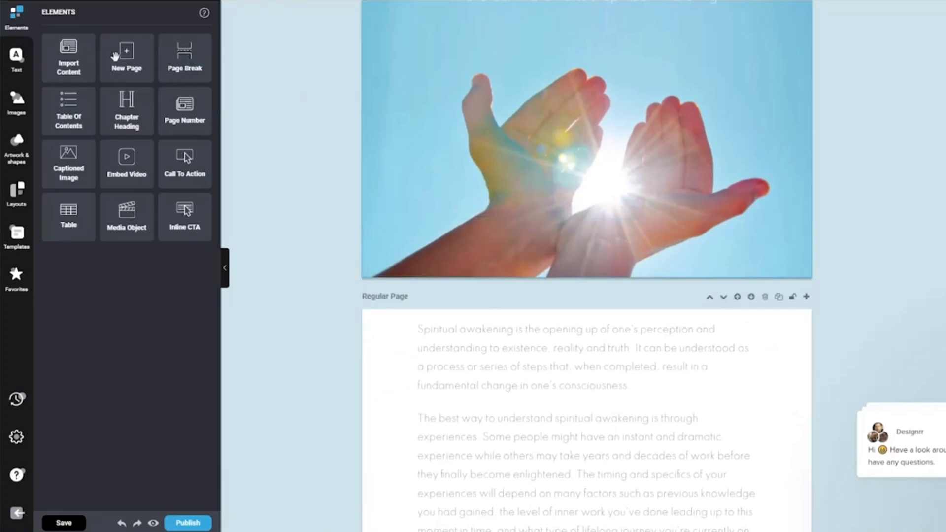
# - Add a Regular page to the ebook and select the new blank page
pyautogui.click(126, 57)
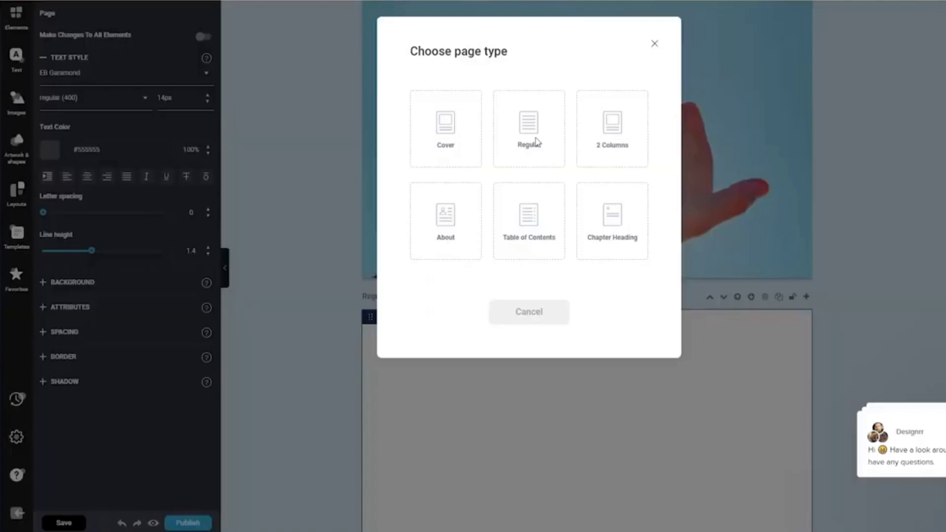
pyautogui.click(529, 129)
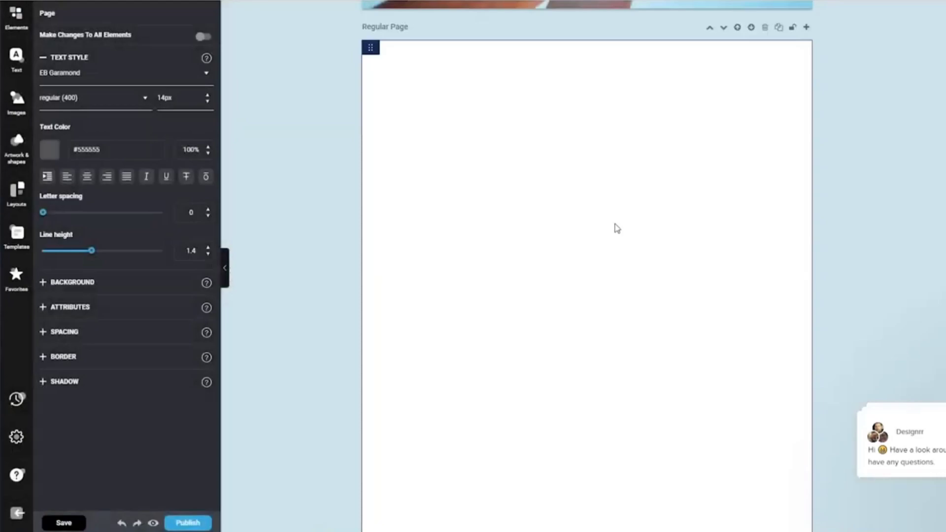
pyautogui.click(188, 522)
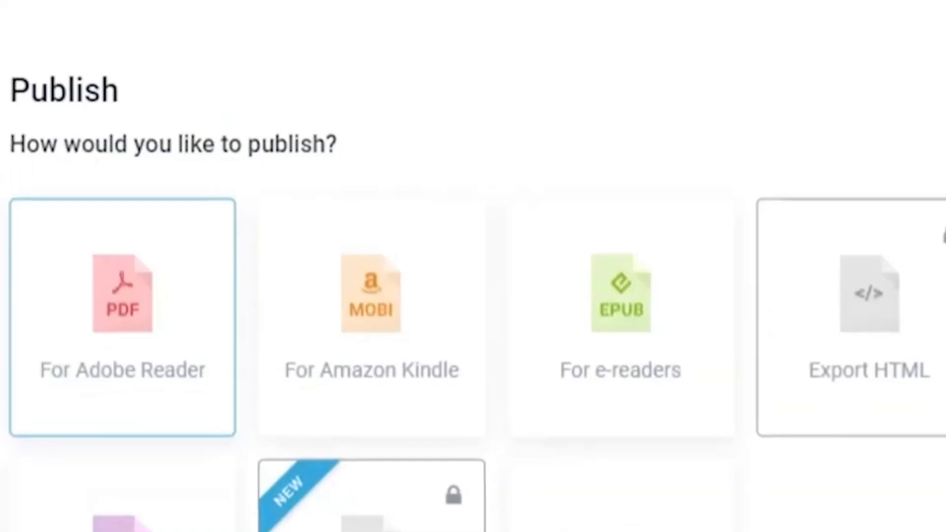
# - Scroll the Publish screen to view the PDF, MOBI, EPUB and HTML export options
pyautogui.scroll(-3)
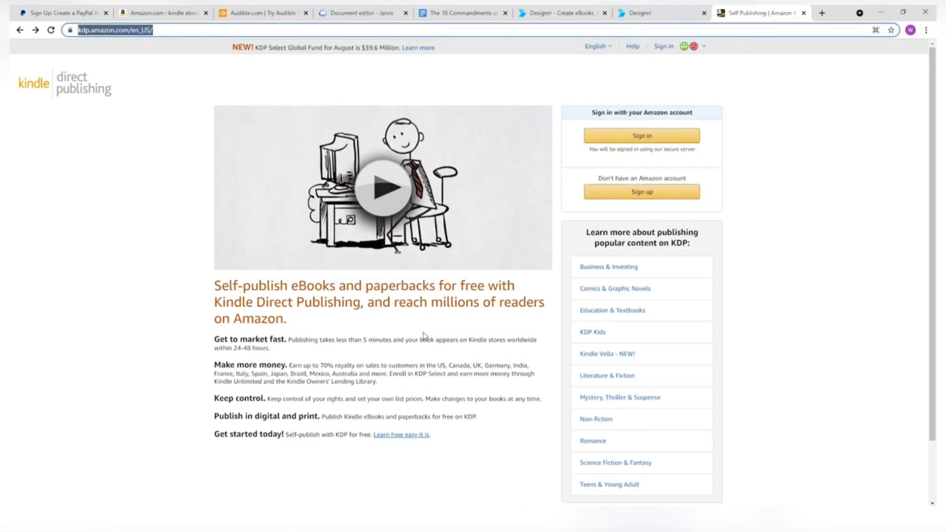
# - Scroll KDP's Upload and Preview Book Content help page and clear the text selection
pyautogui.scroll(-3)
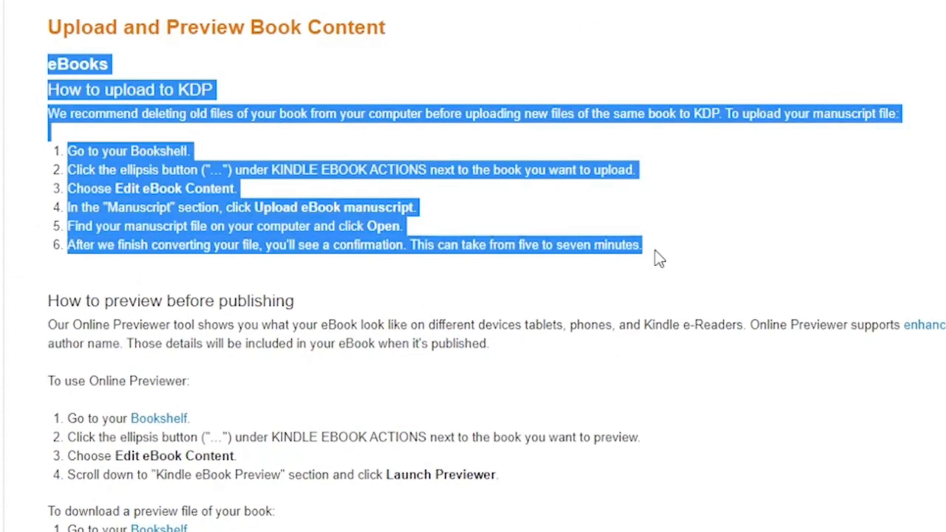
pyautogui.click(489, 169)
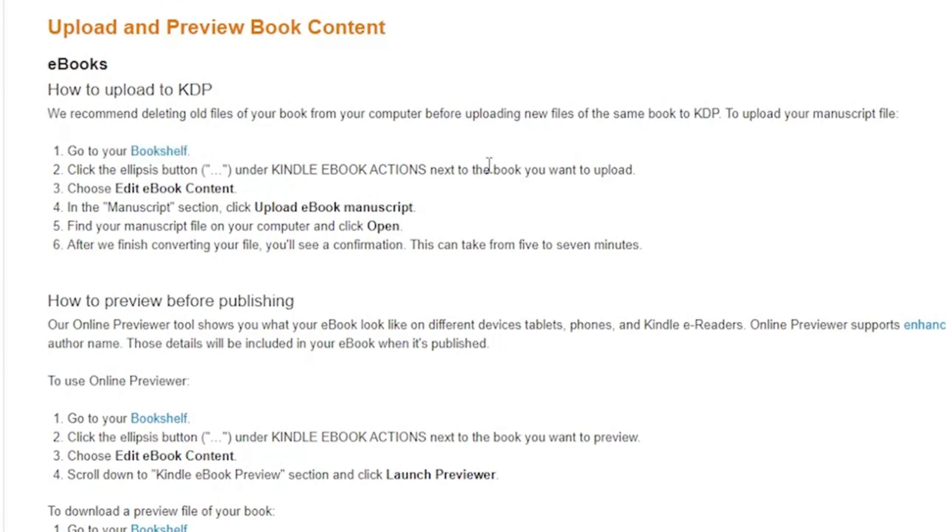
pyautogui.moveTo(510, 168)
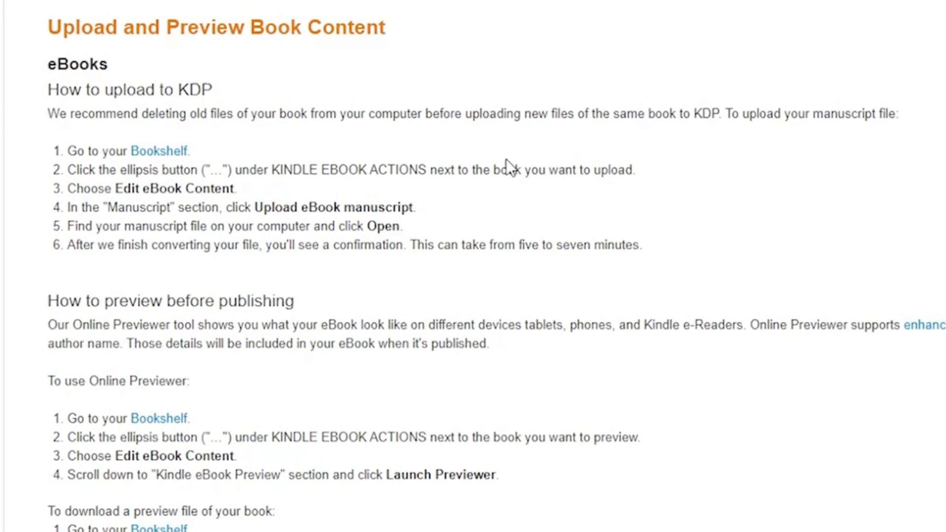